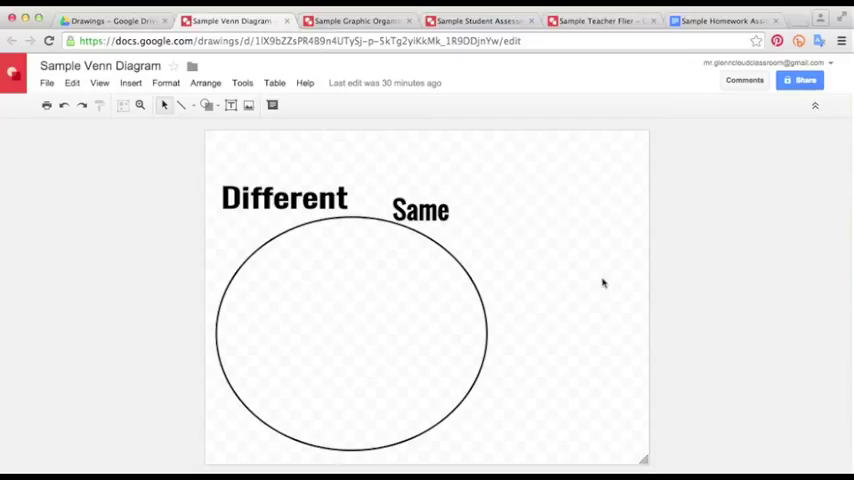
mouse_move(588, 288)
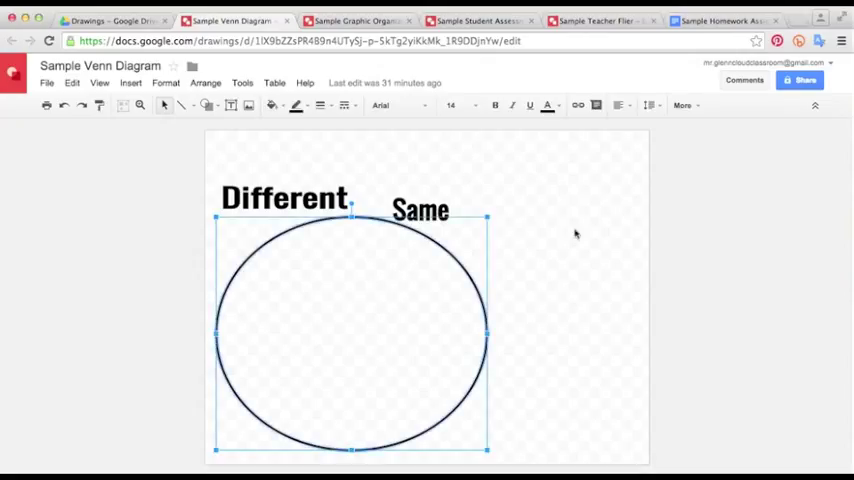
Step: Duplicate the circle and move the copy right so the two circles overlap
click(576, 234)
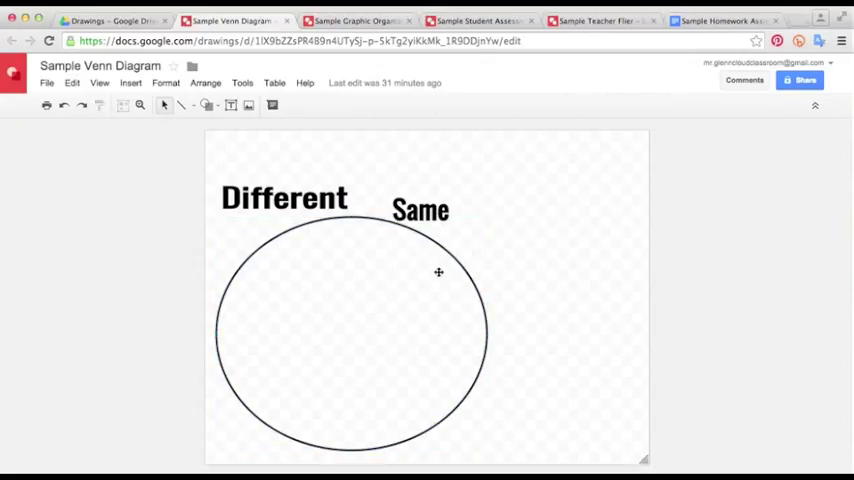
mouse_move(384, 210)
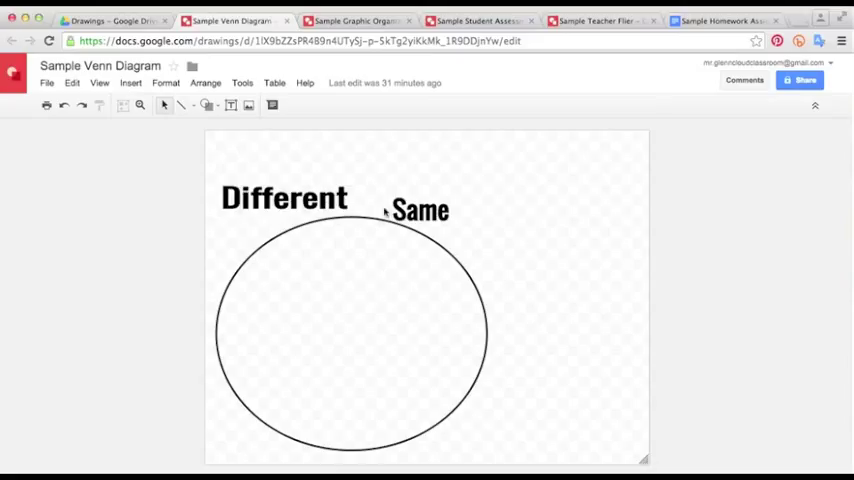
mouse_move(380, 304)
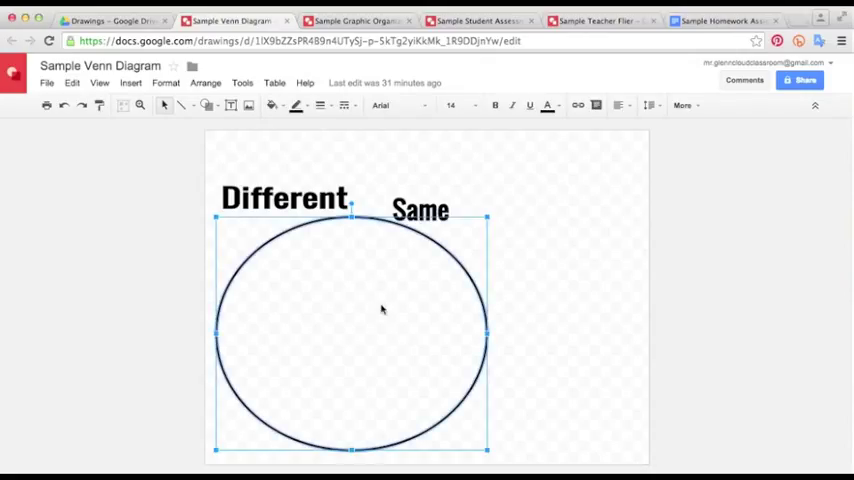
click(536, 310)
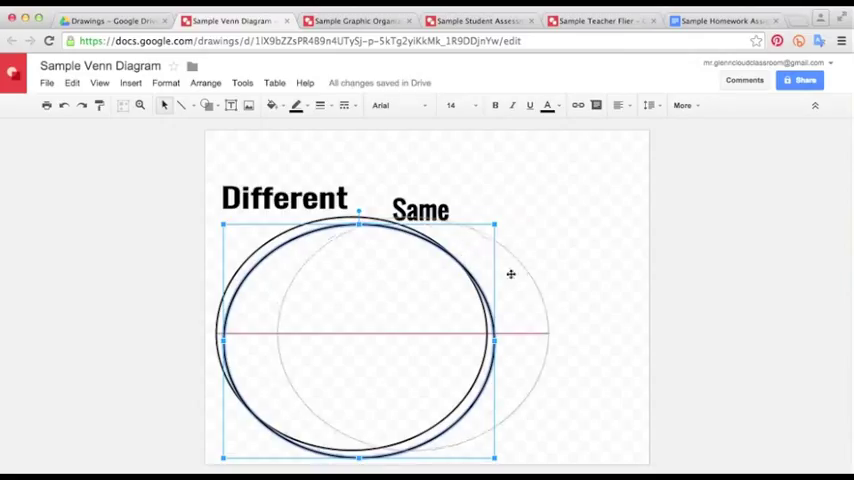
drag(510, 274, 592, 276)
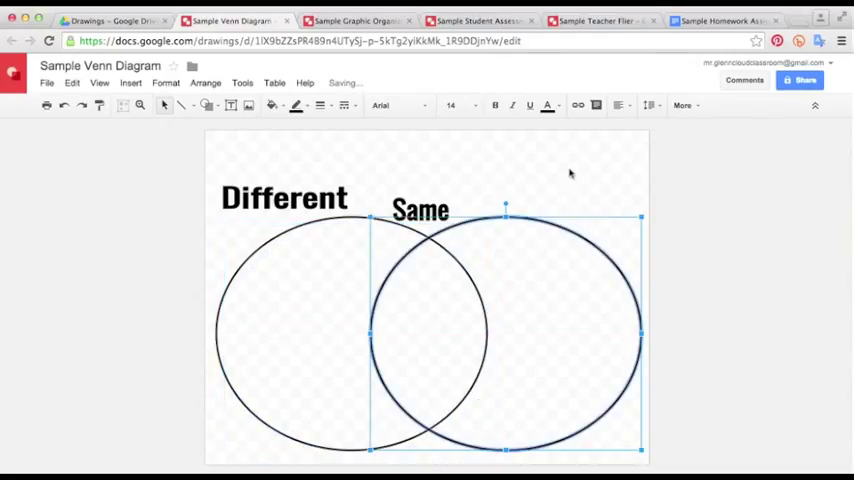
click(300, 196)
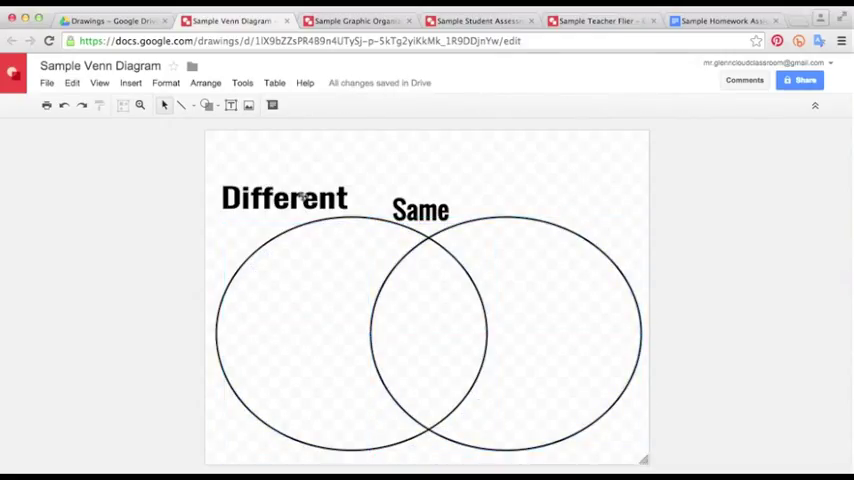
mouse_move(424, 280)
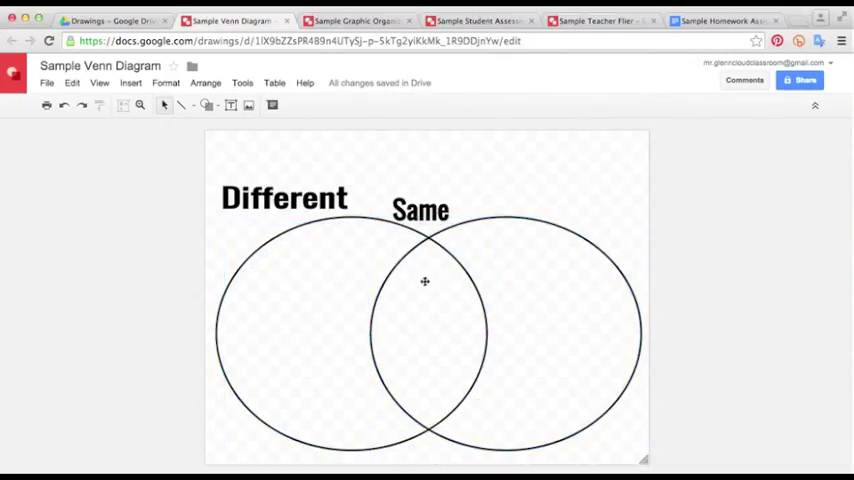
Step: Duplicate the 'Different' label and place the copy above the right circle
click(284, 198)
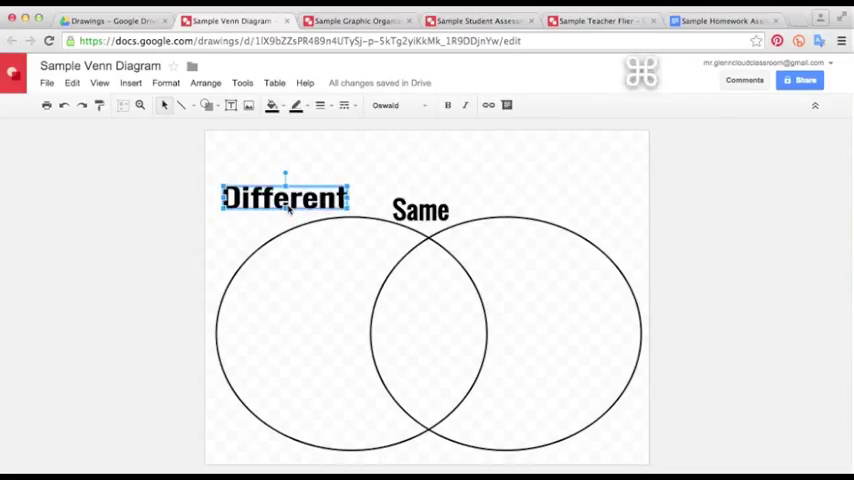
click(512, 192)
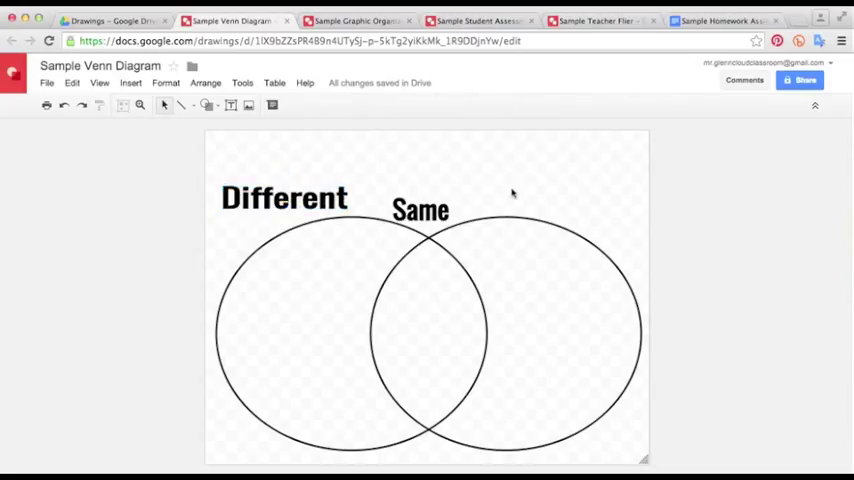
double_click(284, 198)
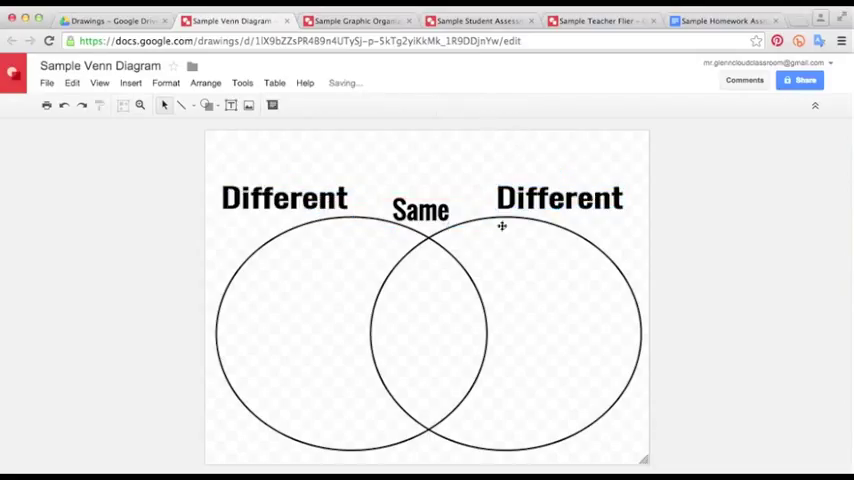
mouse_move(144, 236)
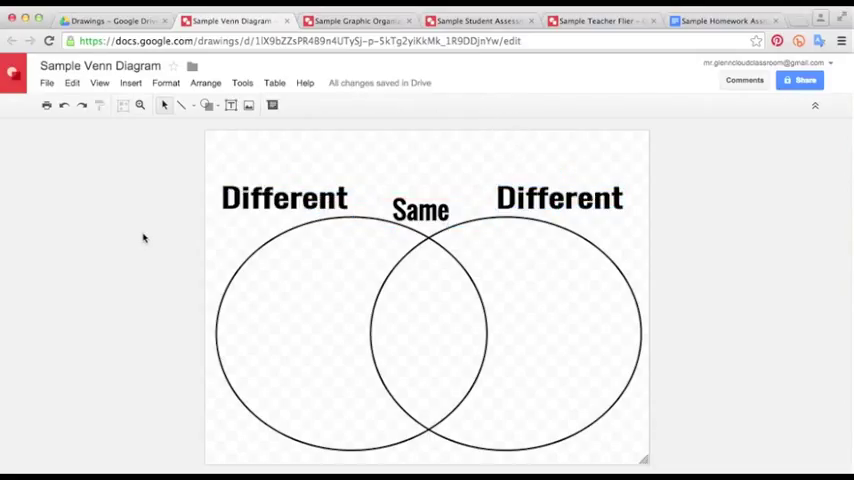
mouse_move(268, 244)
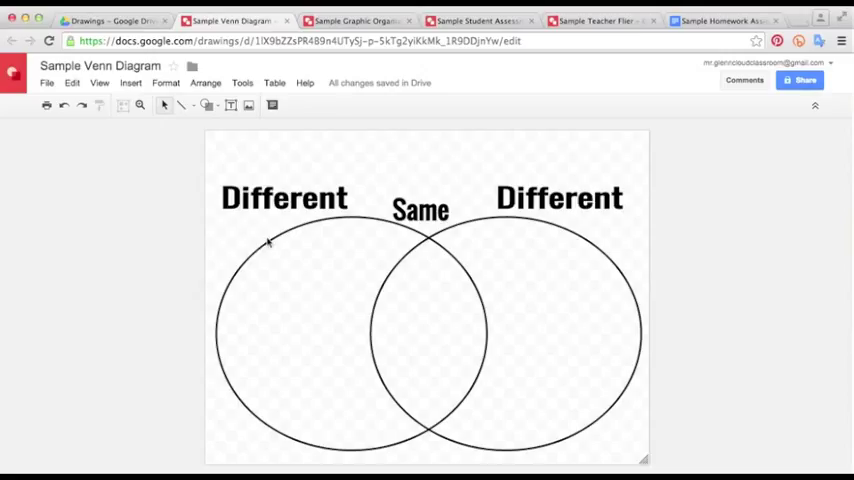
mouse_move(288, 236)
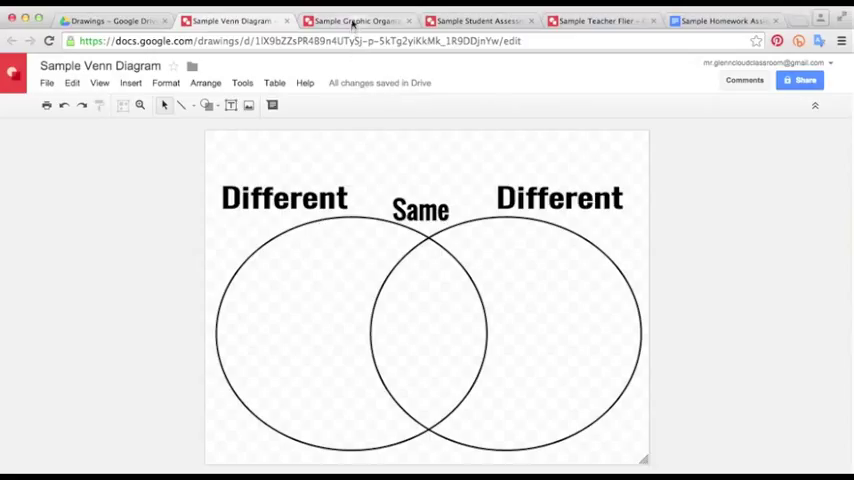
Step: Switch to the Sample Graphic Organizer drawing with its Main Idea and Details block
click(356, 20)
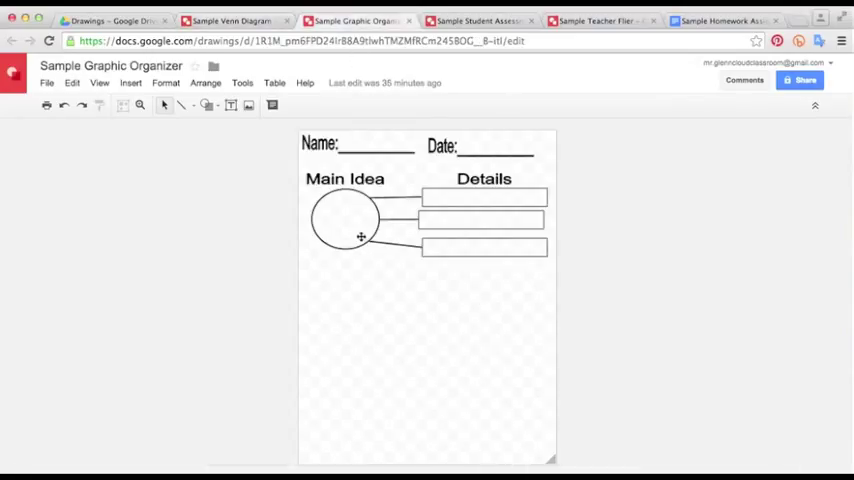
mouse_move(396, 290)
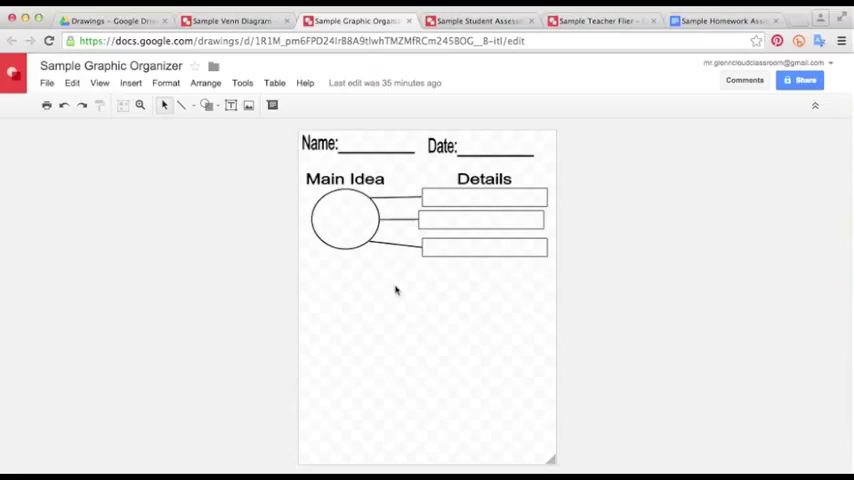
mouse_move(352, 212)
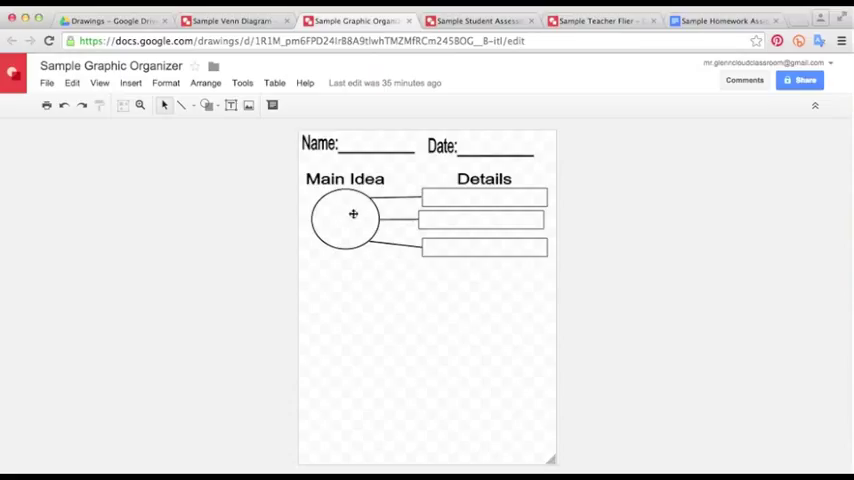
mouse_move(440, 252)
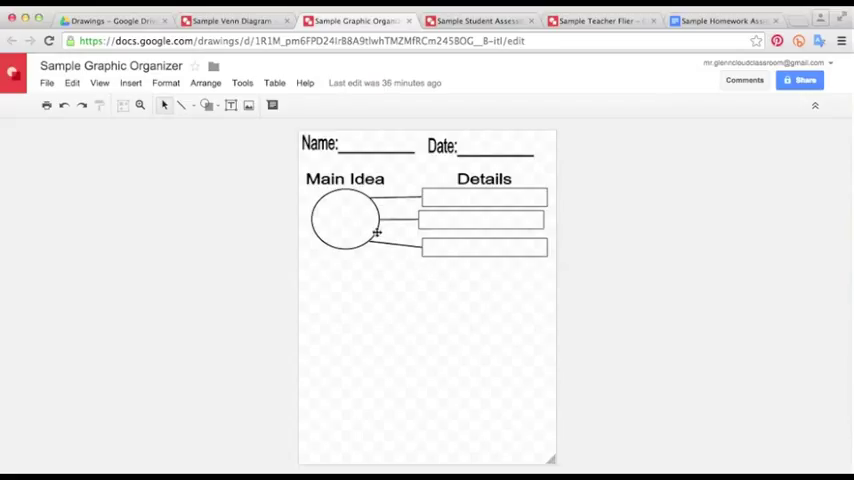
mouse_move(356, 224)
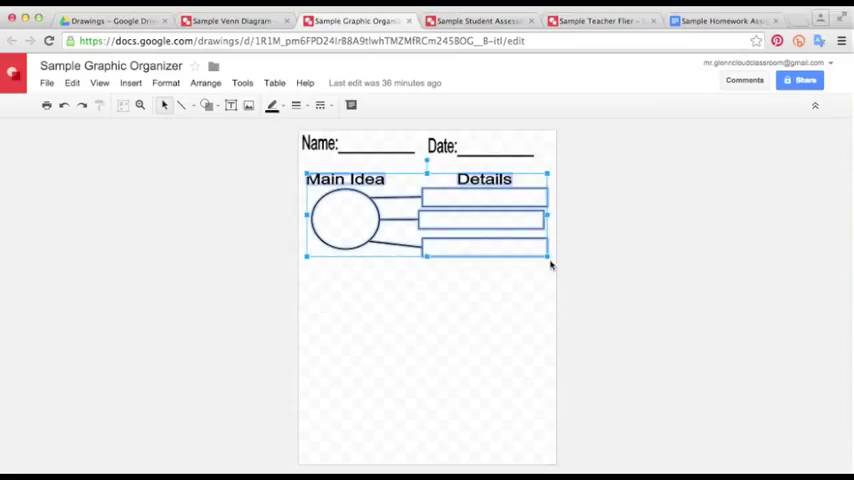
mouse_move(520, 268)
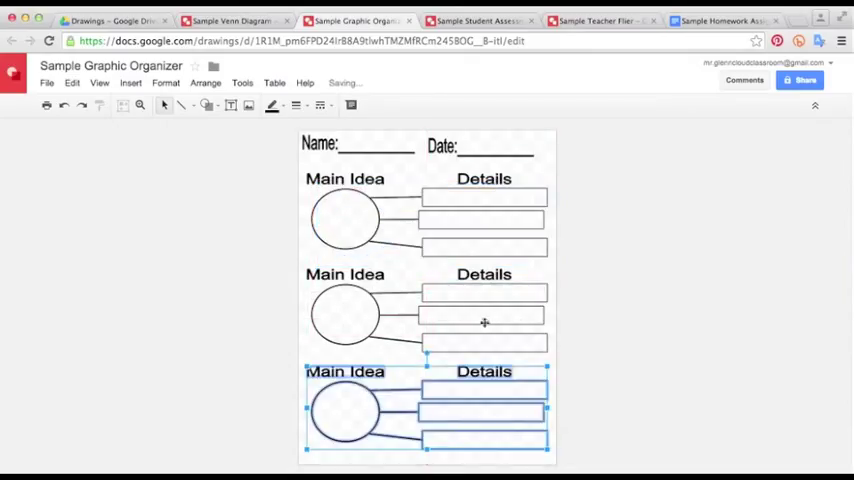
Step: Place the third copied Main Idea and Details block below the other two
click(616, 332)
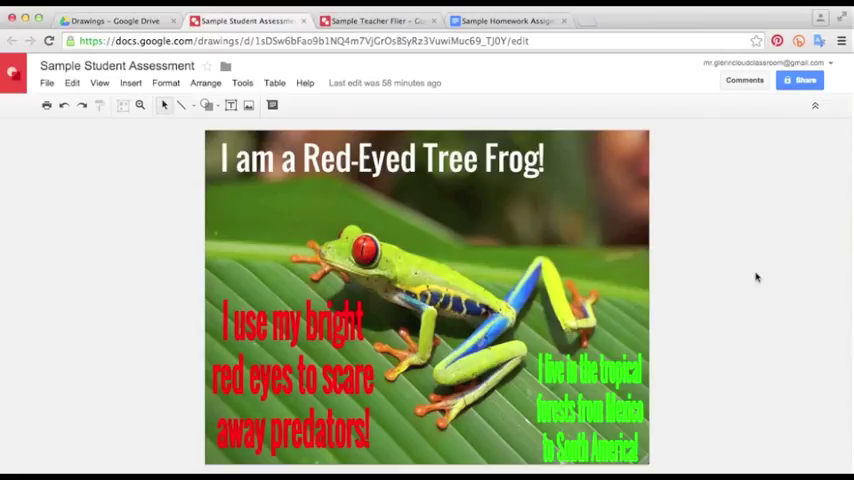
mouse_move(692, 272)
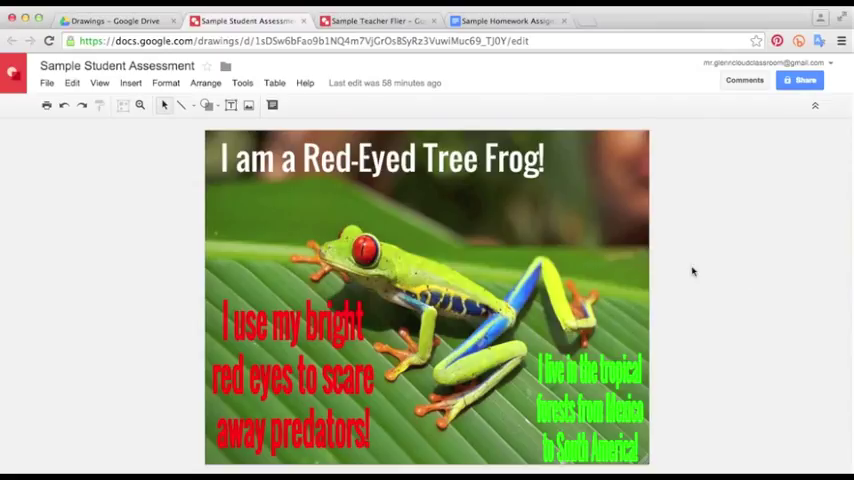
mouse_move(704, 272)
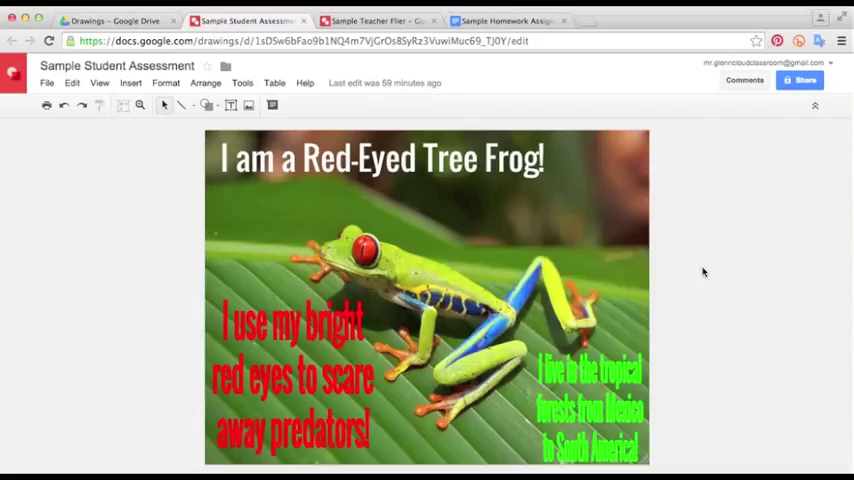
mouse_move(720, 272)
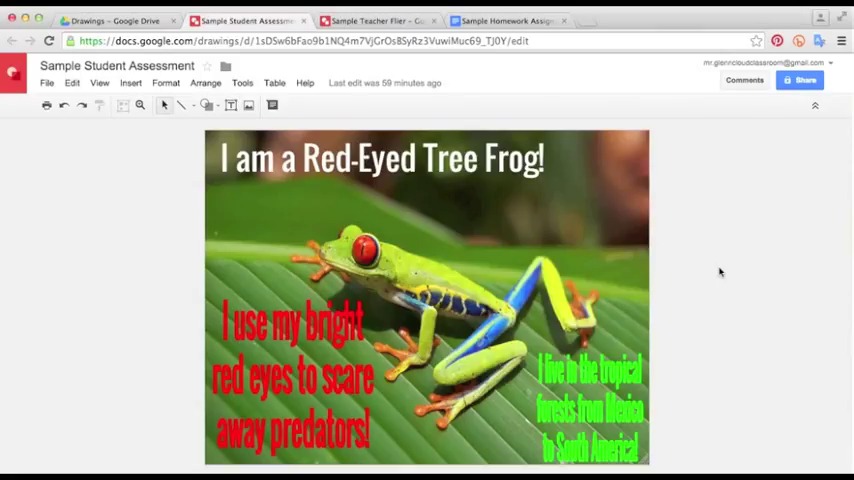
mouse_move(724, 256)
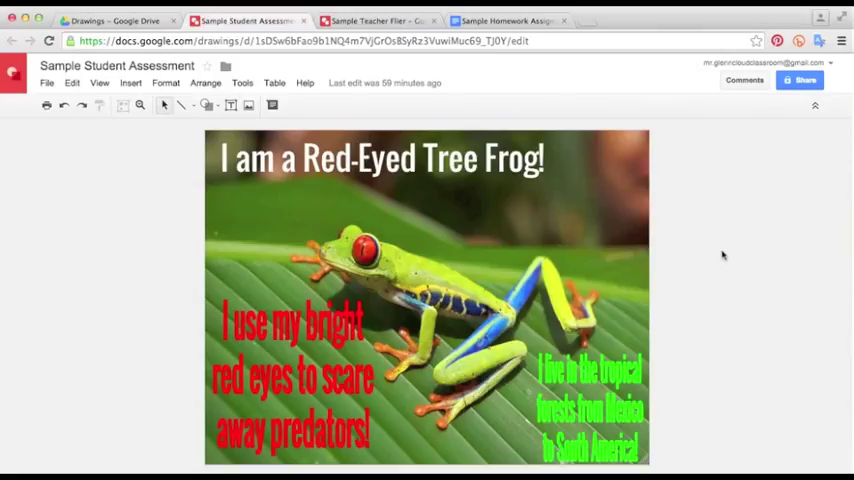
mouse_move(740, 276)
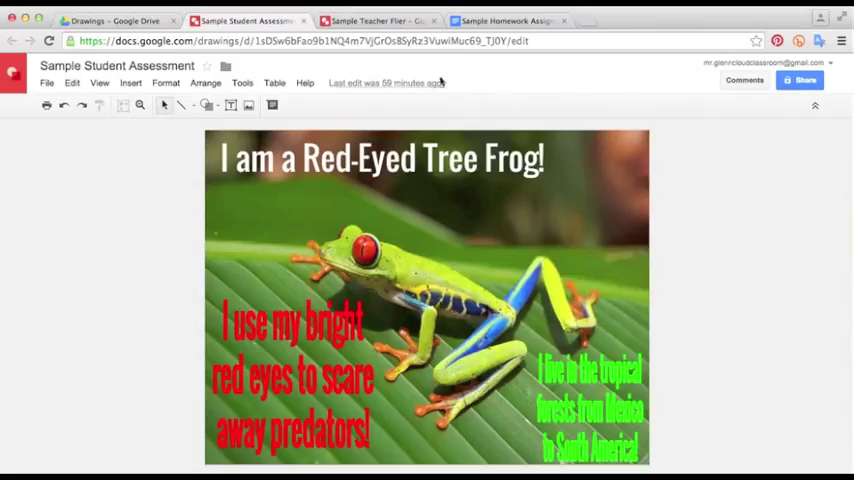
Step: Switch to the Sample Teacher Flier drawing for Field Day
click(376, 20)
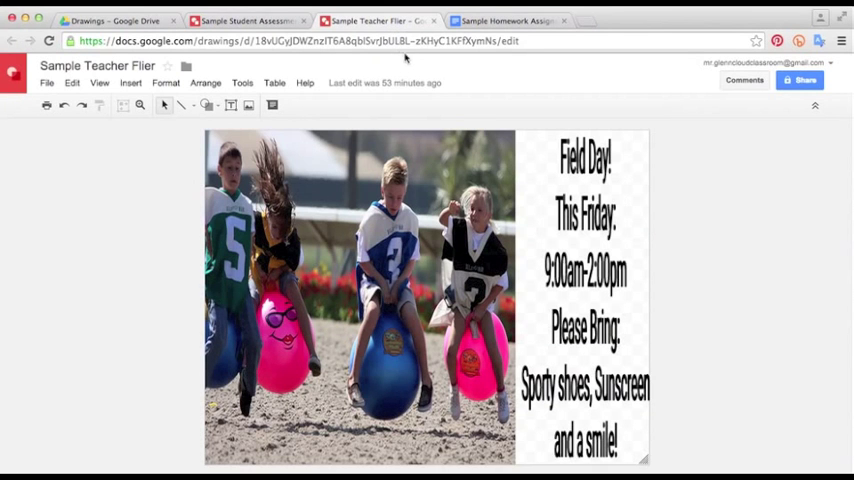
mouse_move(728, 216)
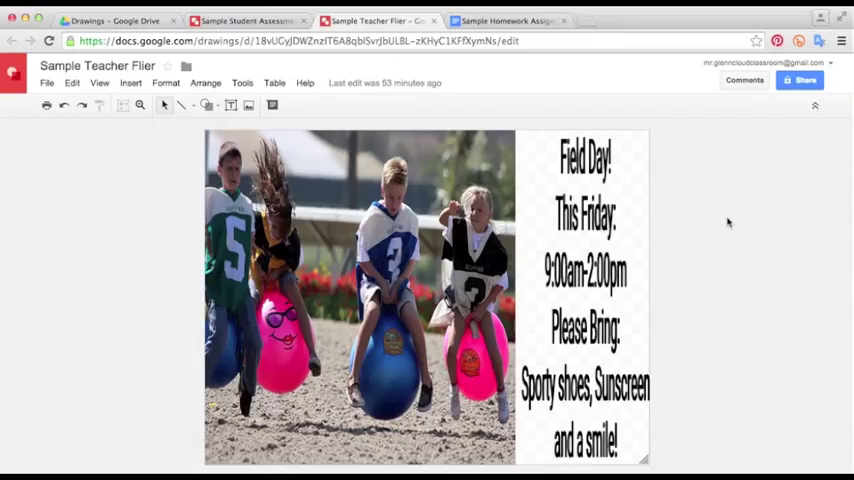
mouse_move(728, 226)
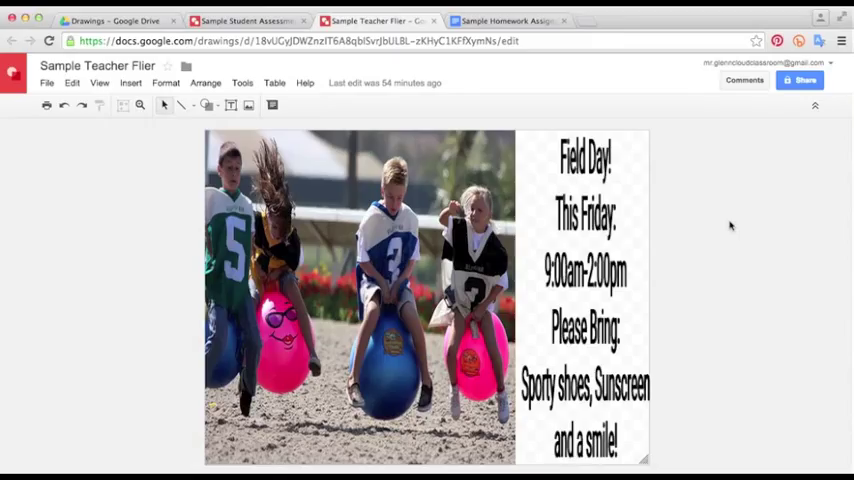
mouse_move(700, 252)
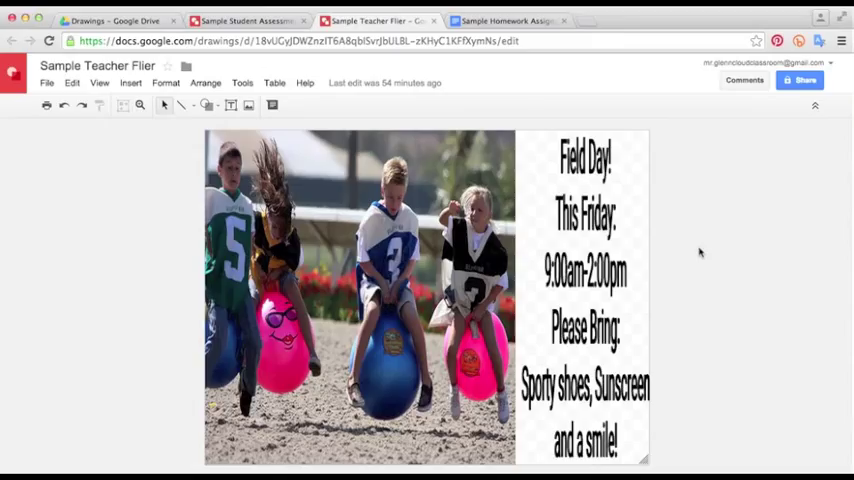
mouse_move(684, 216)
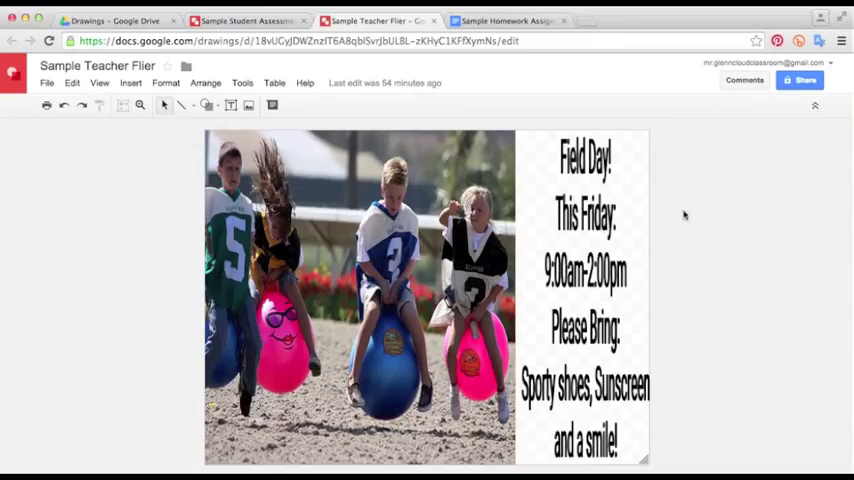
Step: Switch to the Sample Homework Assignment doc and bring up the Insert menu at its end
click(504, 20)
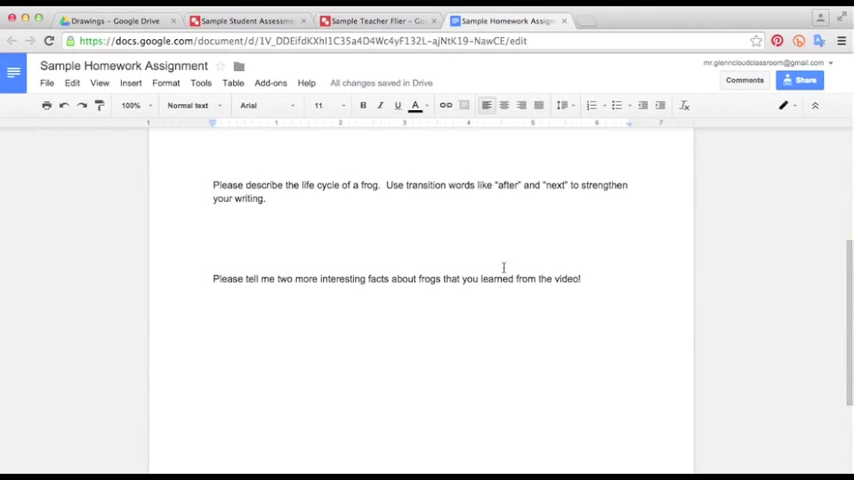
mouse_move(394, 334)
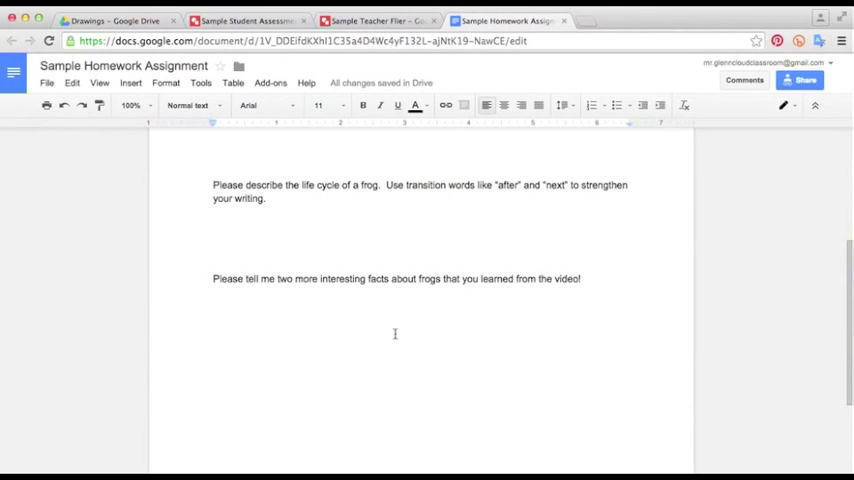
scroll(up, 3)
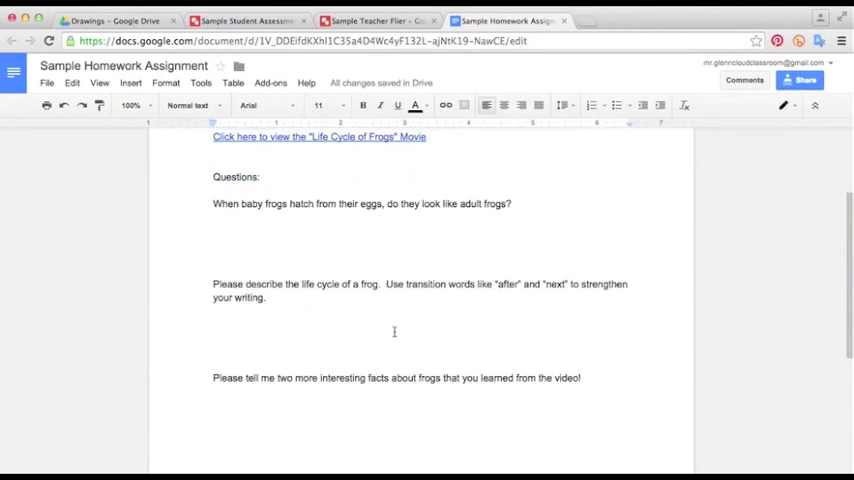
scroll(down, 3)
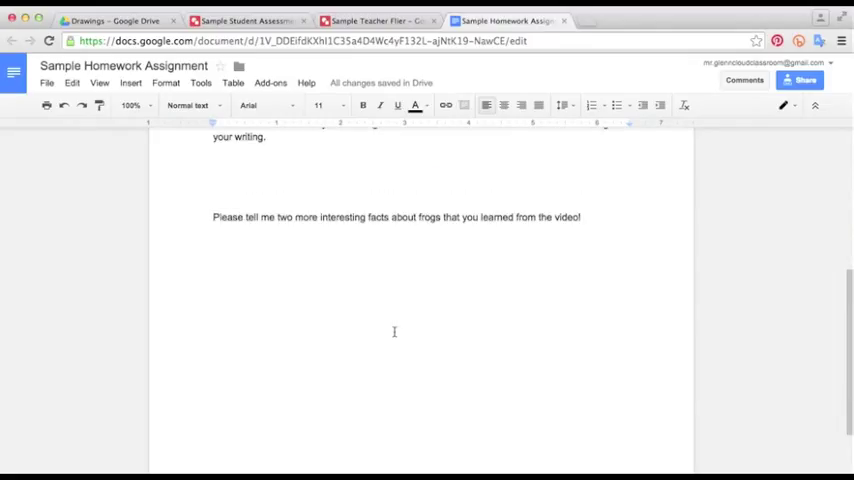
mouse_move(376, 324)
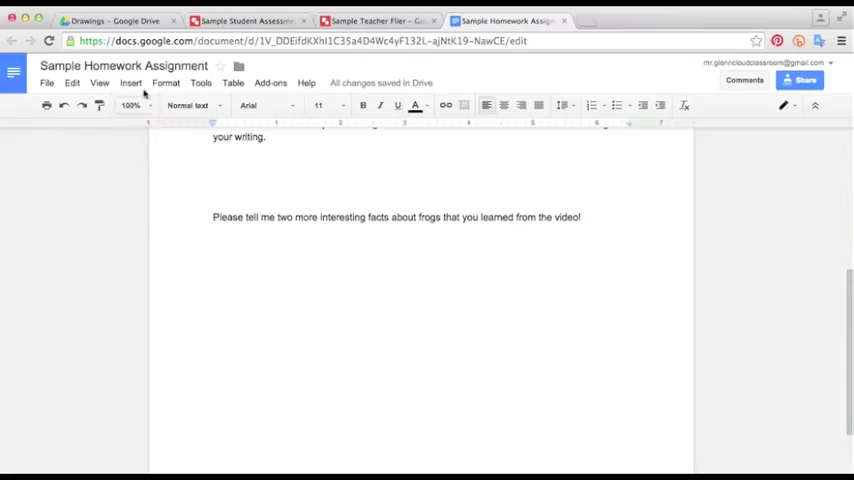
click(132, 84)
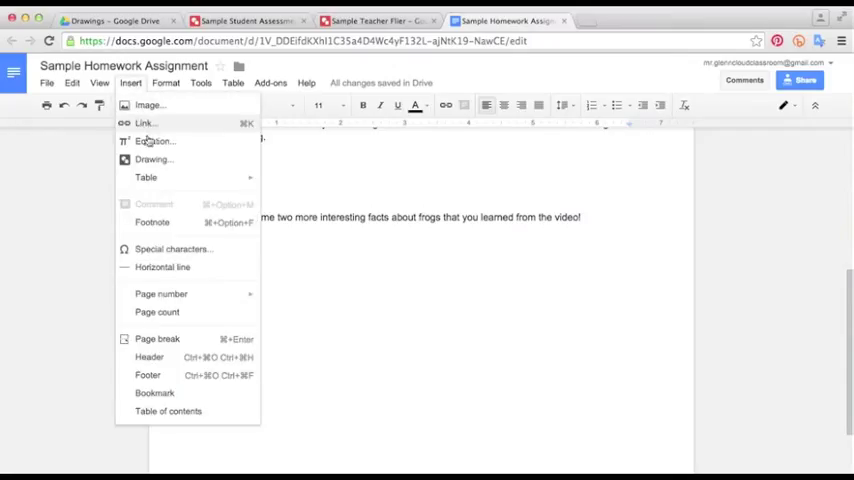
Step: Start a new drawing and search online images for a frog photo to place on its canvas
click(152, 160)
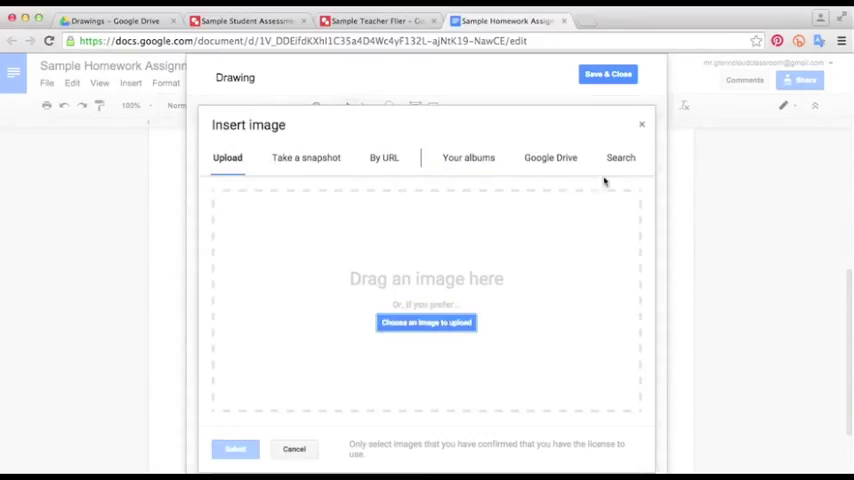
click(620, 156)
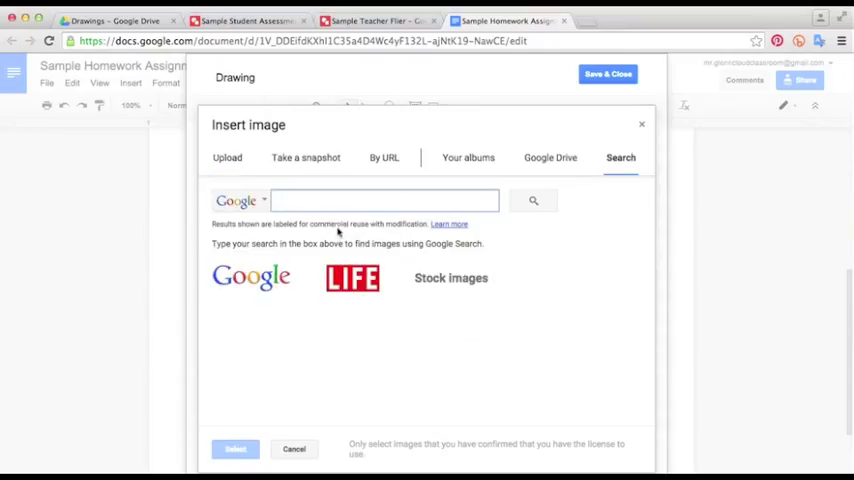
text(f)
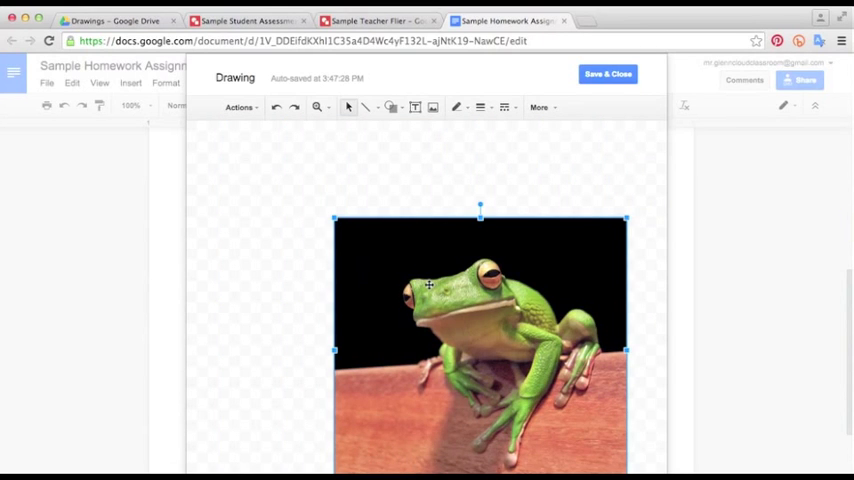
Step: Add word art reading 'I am a green frog!' to the drawing
click(250, 180)
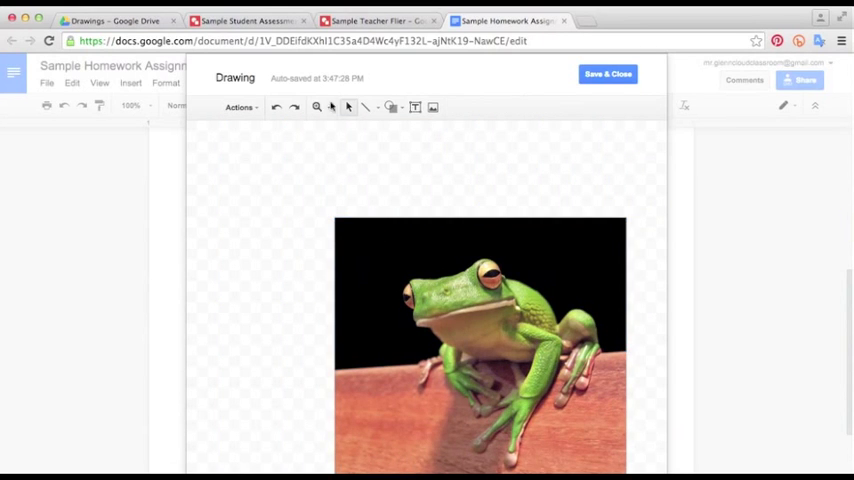
mouse_move(416, 108)
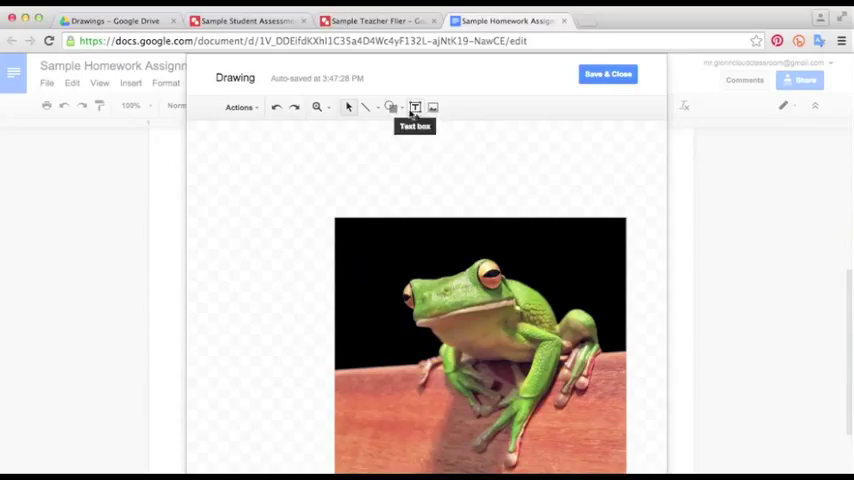
mouse_move(260, 110)
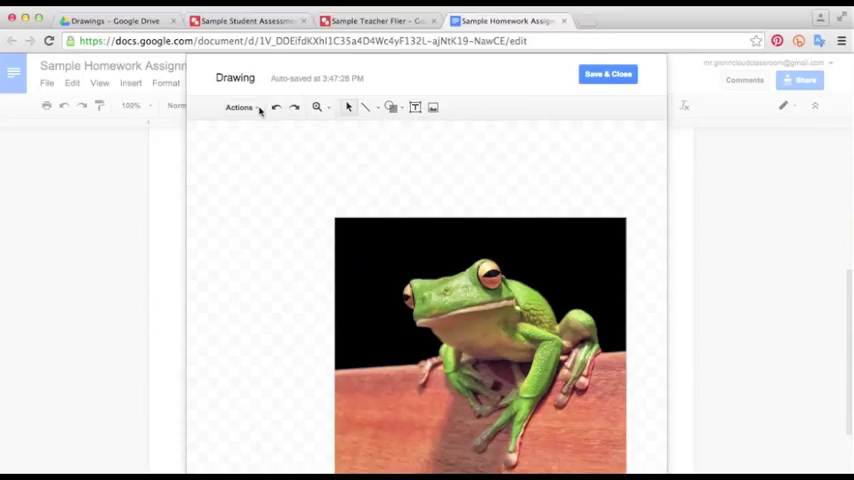
click(240, 108)
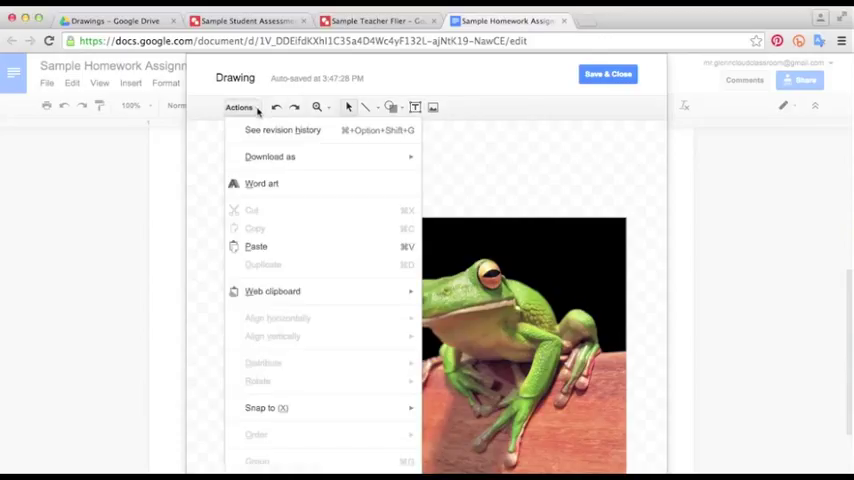
click(262, 184)
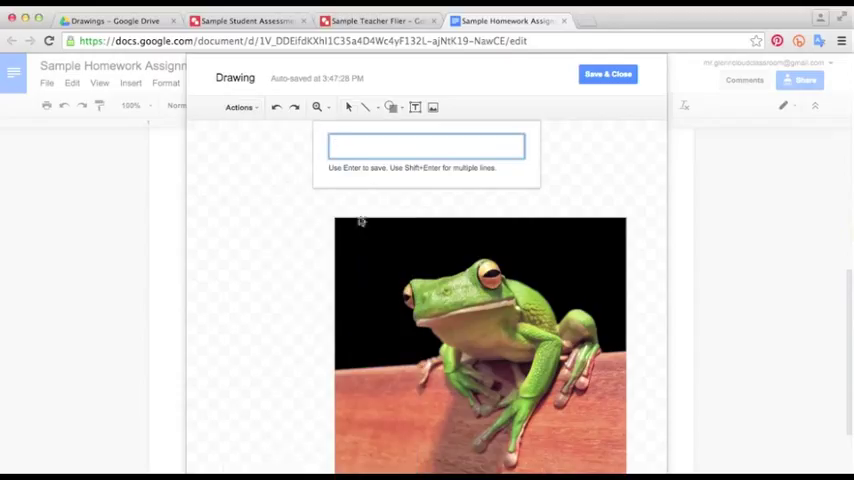
text(I am a green frog!)
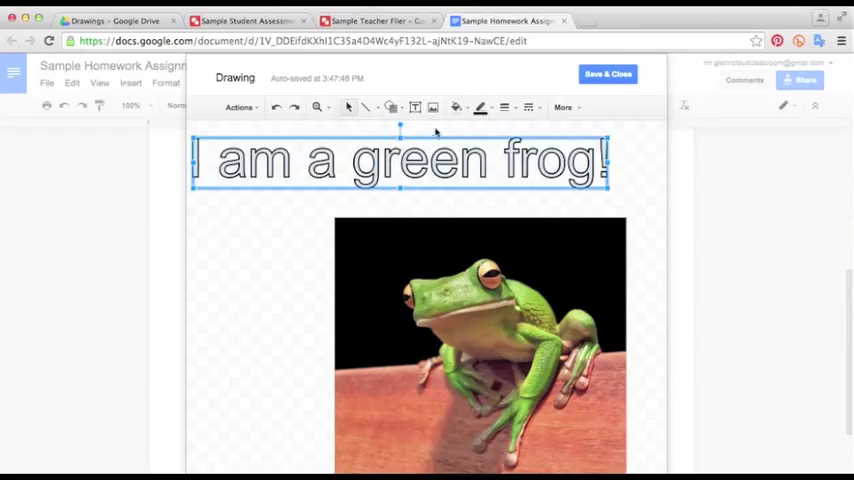
Step: Fill the word art dark red and save the drawing into the homework document
click(480, 108)
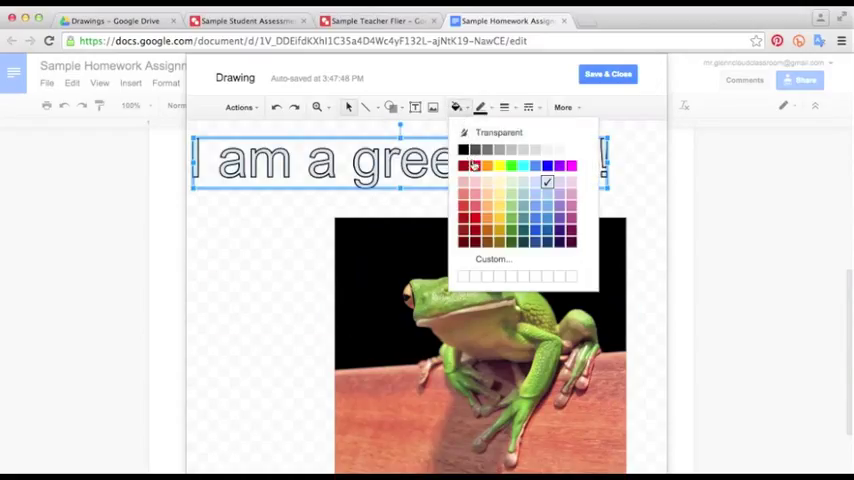
click(464, 164)
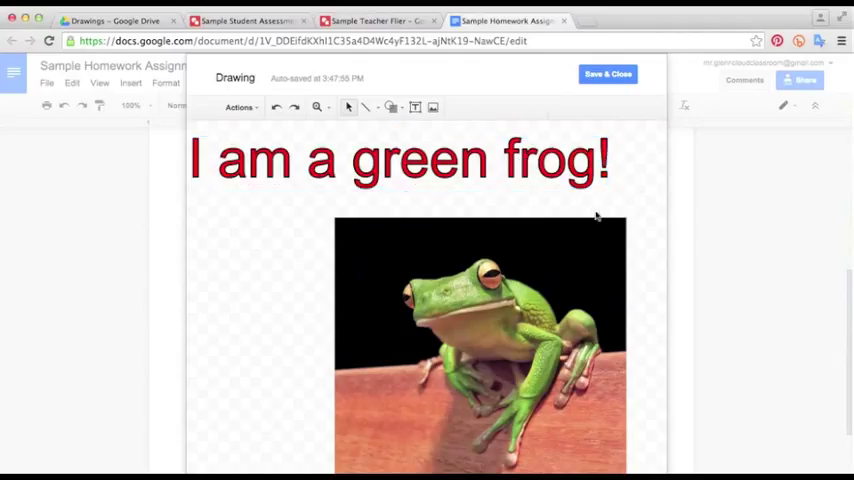
mouse_move(612, 232)
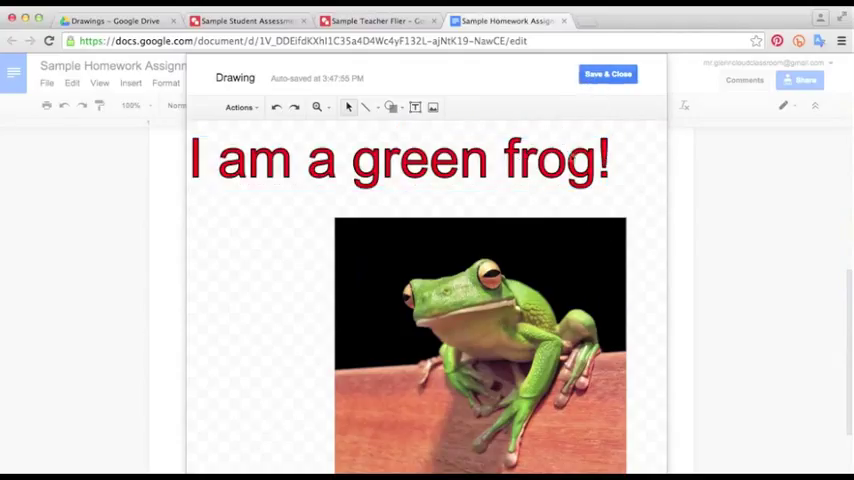
click(608, 72)
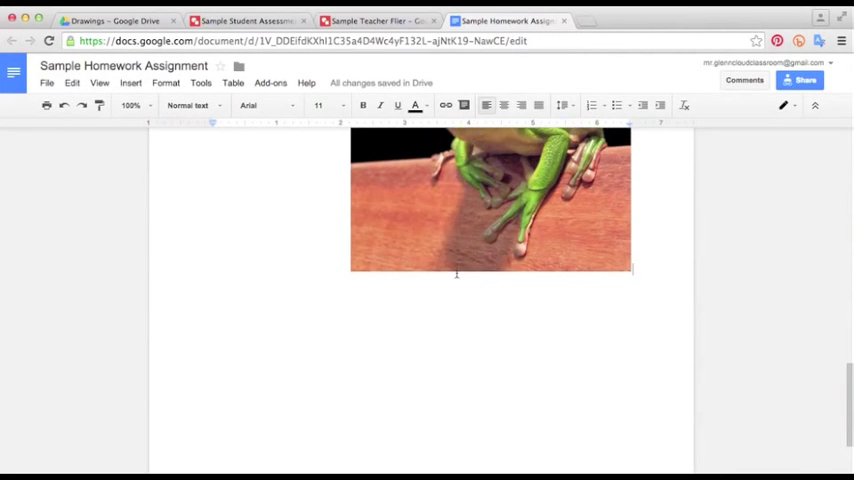
scroll(up, 3)
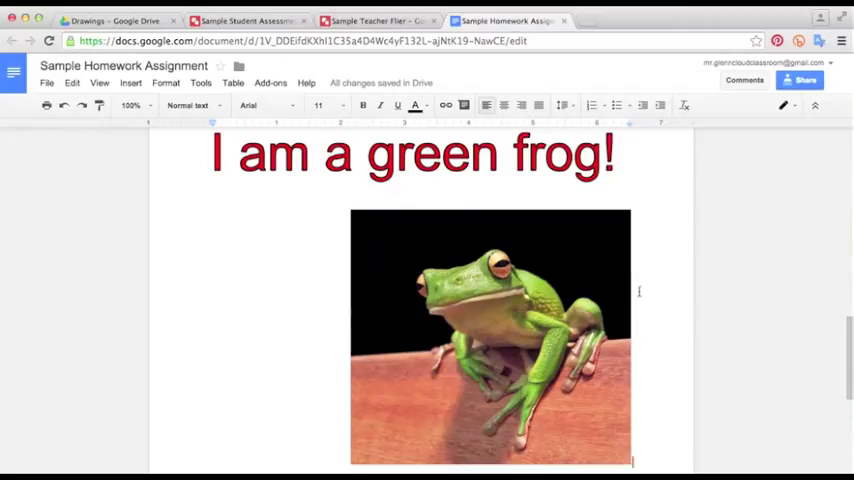
scroll(down, 3)
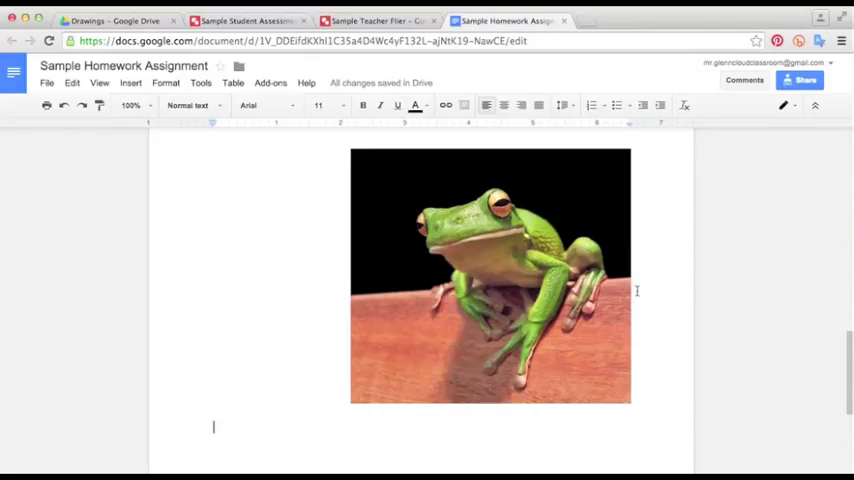
mouse_move(500, 256)
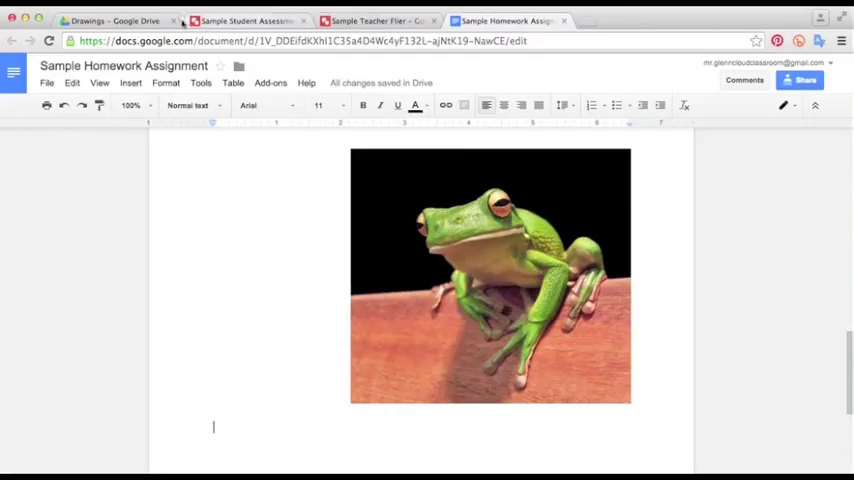
Step: Download the Red-Eyed Tree Frog drawing as a JPEG and return to the homework doc
click(244, 20)
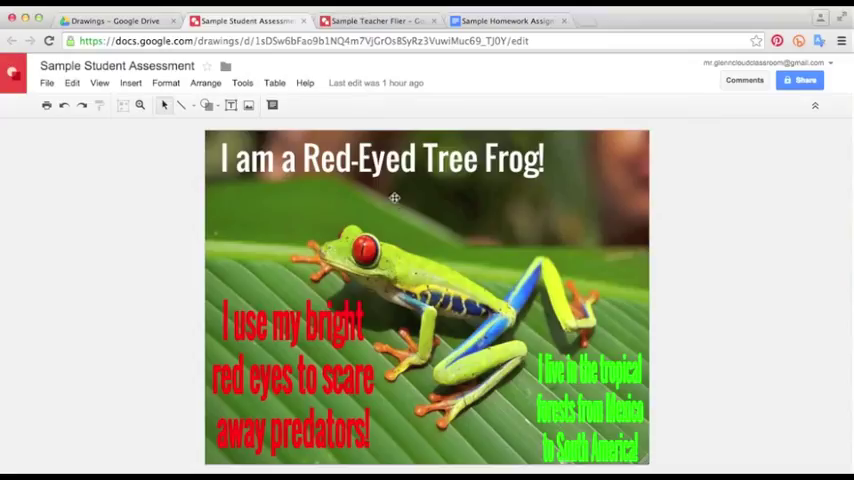
mouse_move(140, 190)
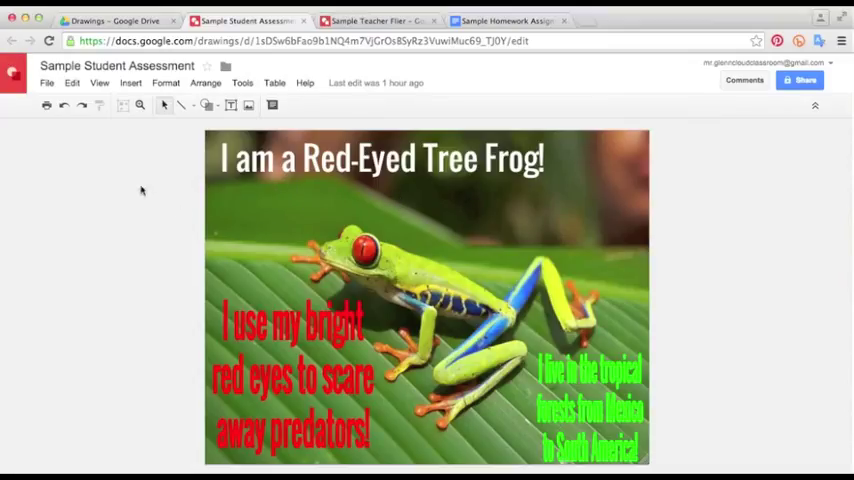
mouse_move(126, 194)
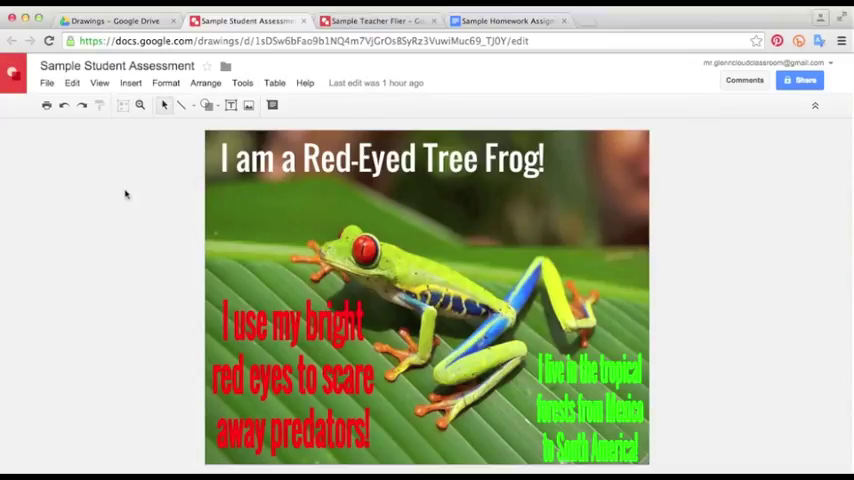
click(46, 84)
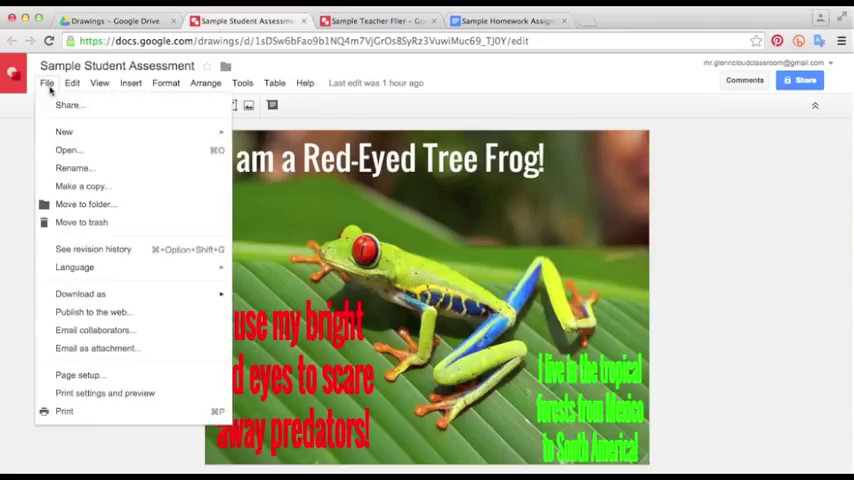
click(80, 292)
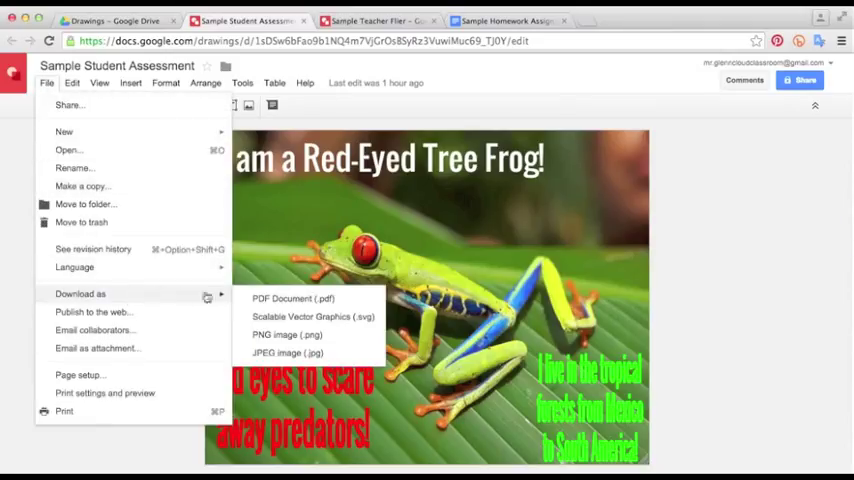
mouse_move(284, 352)
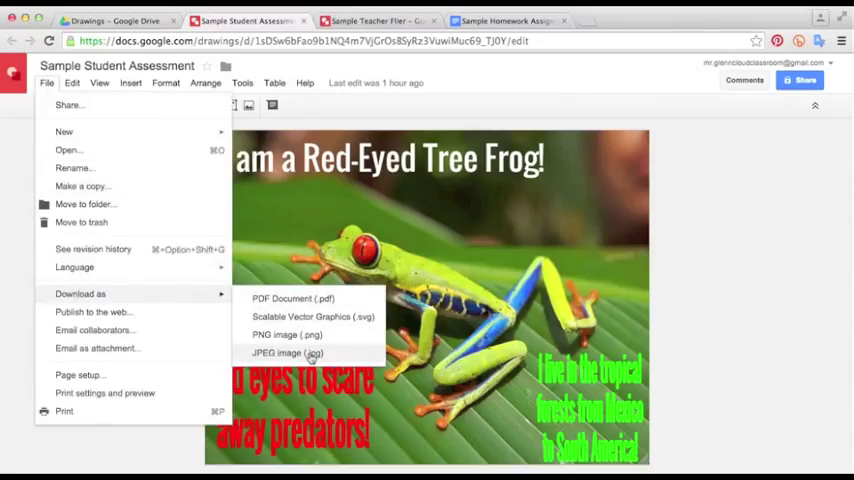
click(286, 352)
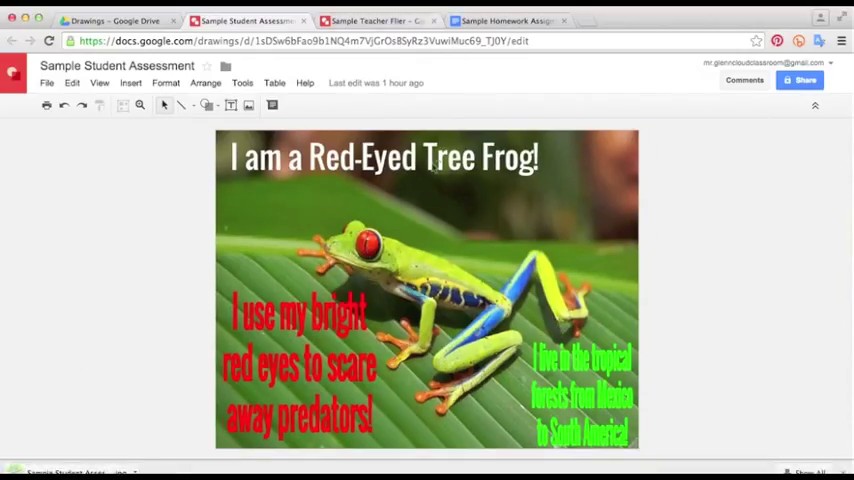
mouse_move(416, 252)
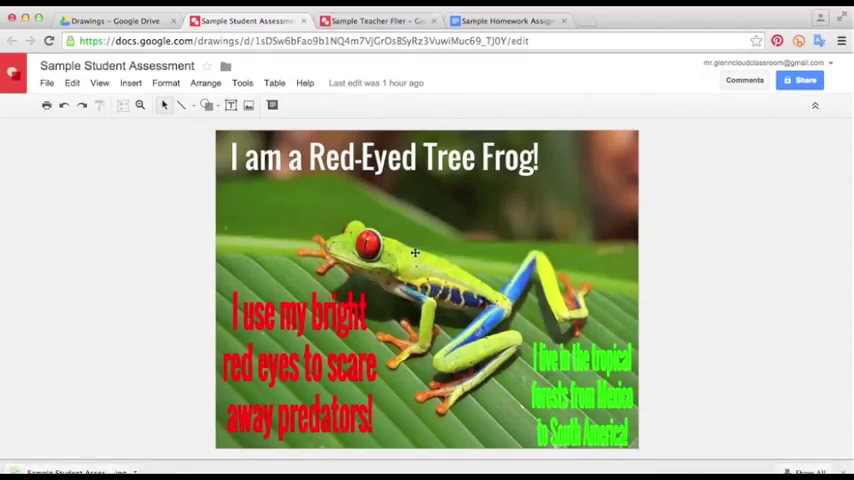
click(508, 20)
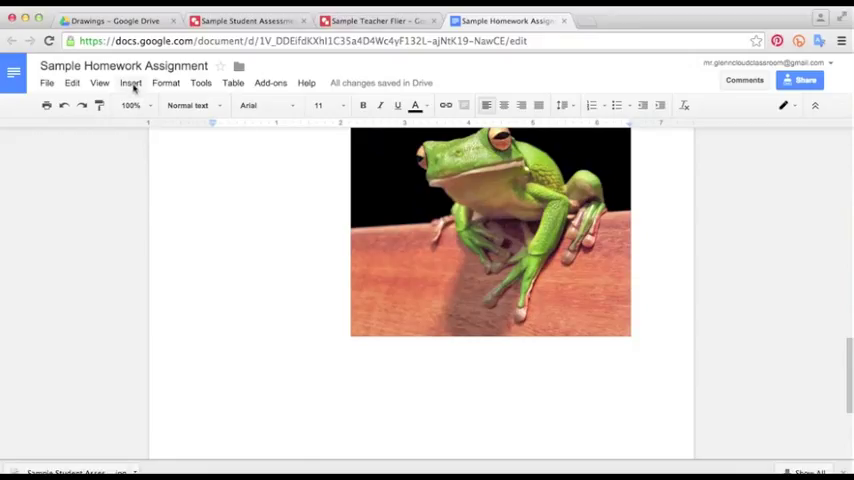
Step: Upload the Red-Eyed Tree Frog JPEG from the Desktop into the homework document
click(132, 84)
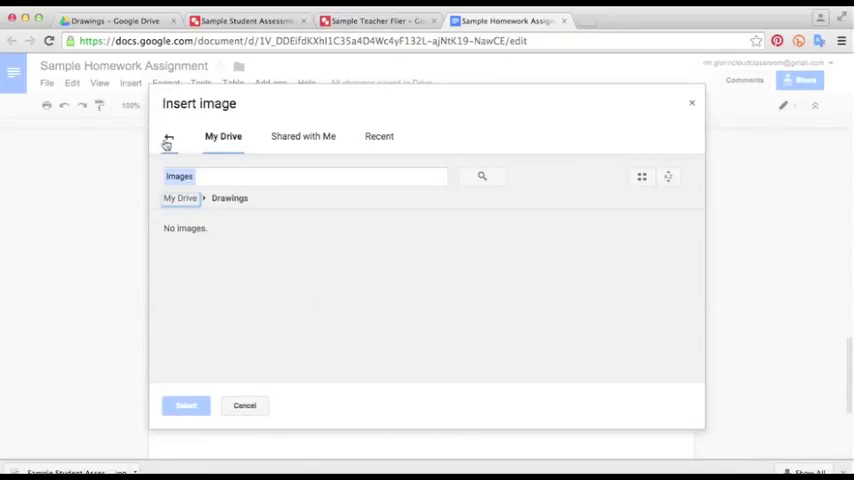
click(176, 136)
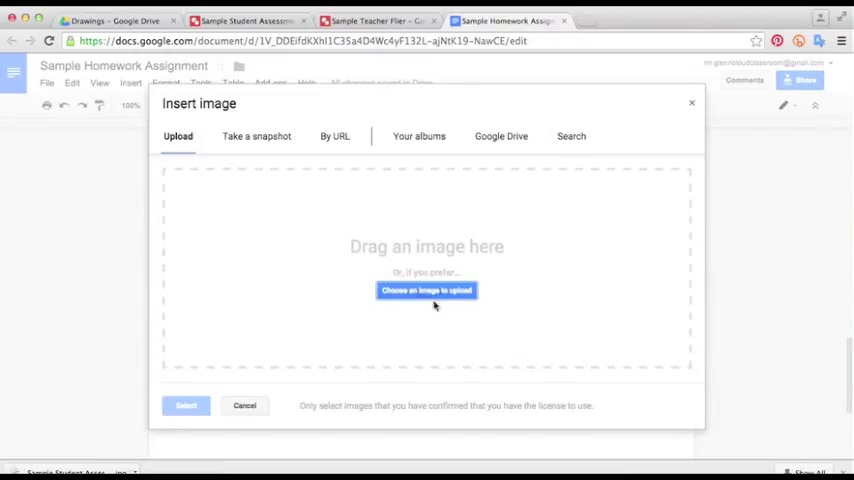
click(426, 290)
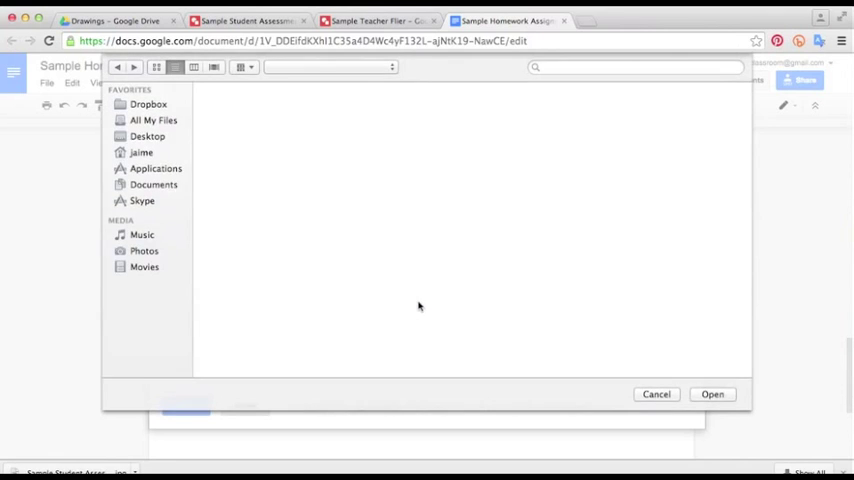
click(148, 136)
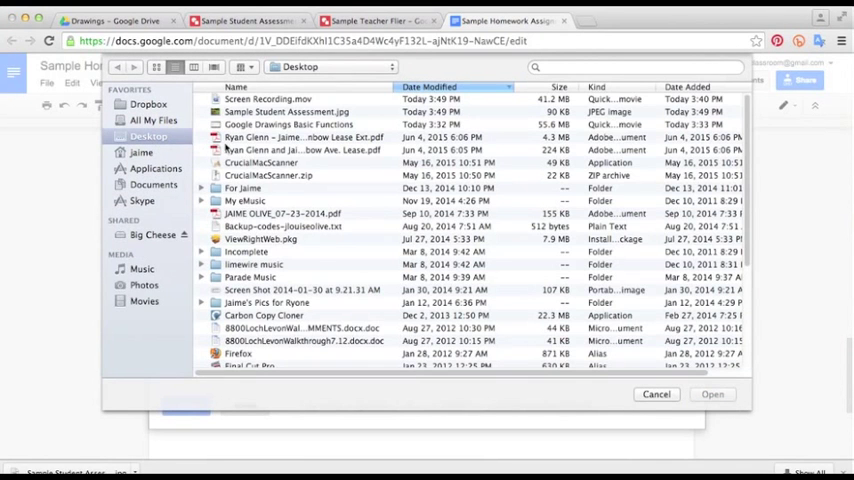
click(288, 112)
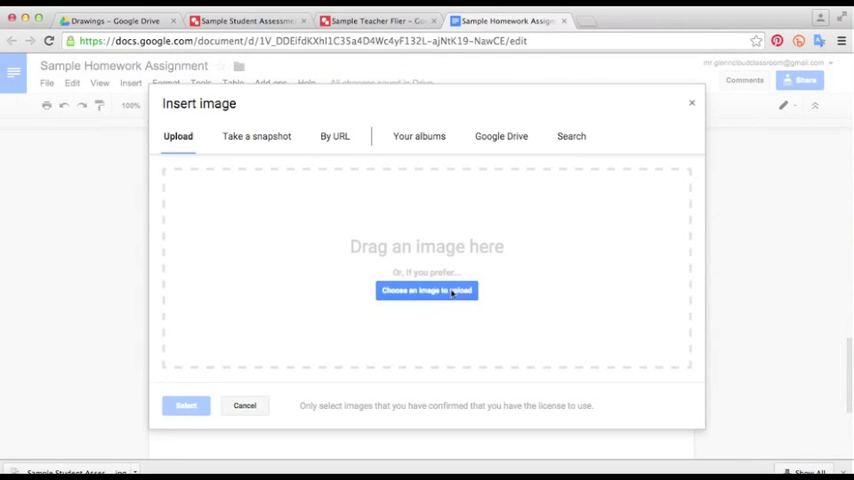
click(426, 290)
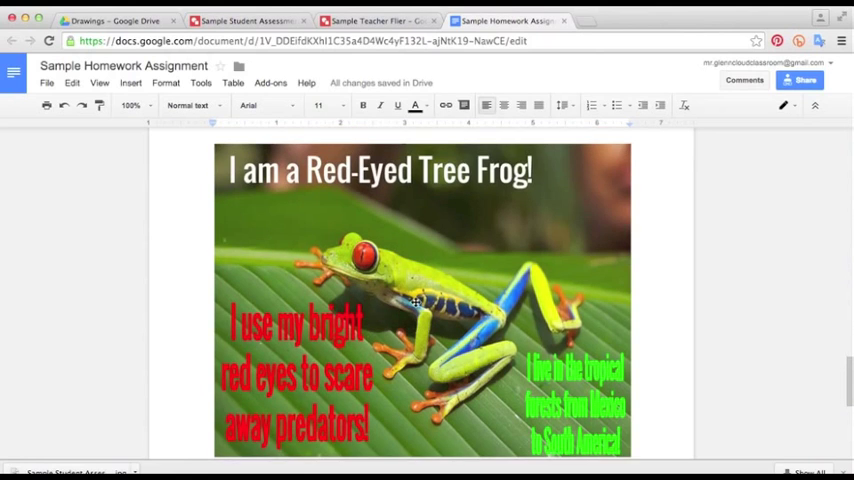
mouse_move(552, 334)
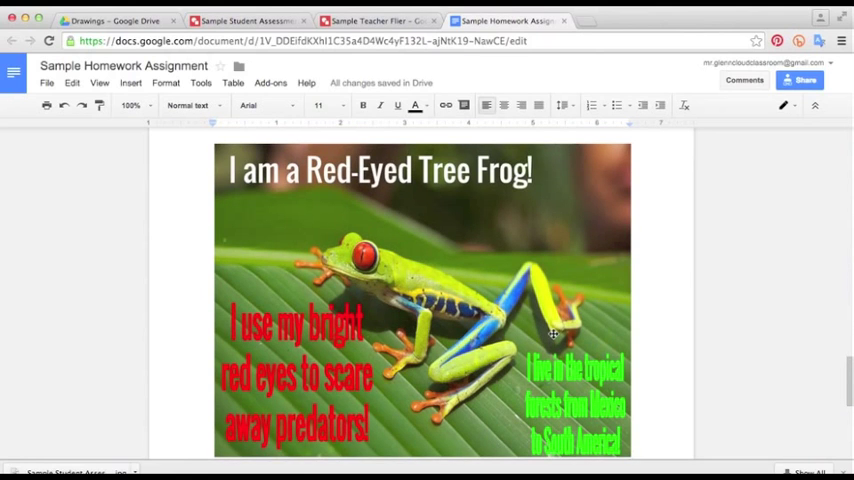
scroll(down, 3)
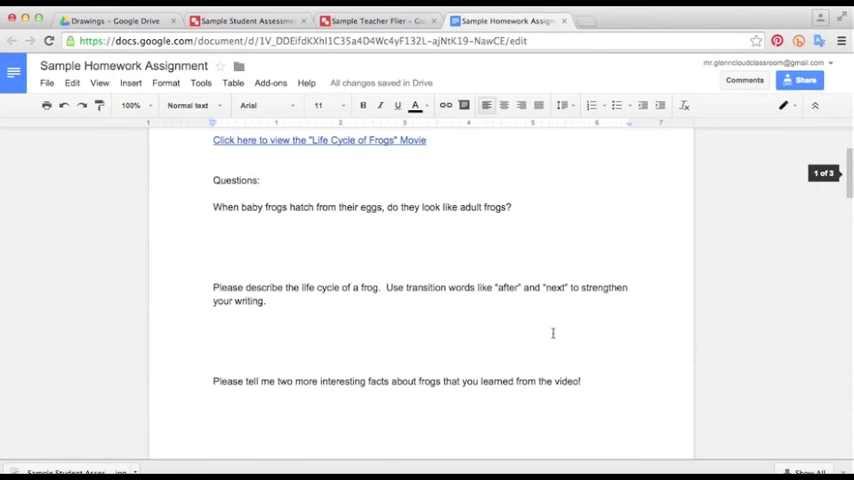
scroll(down, 3)
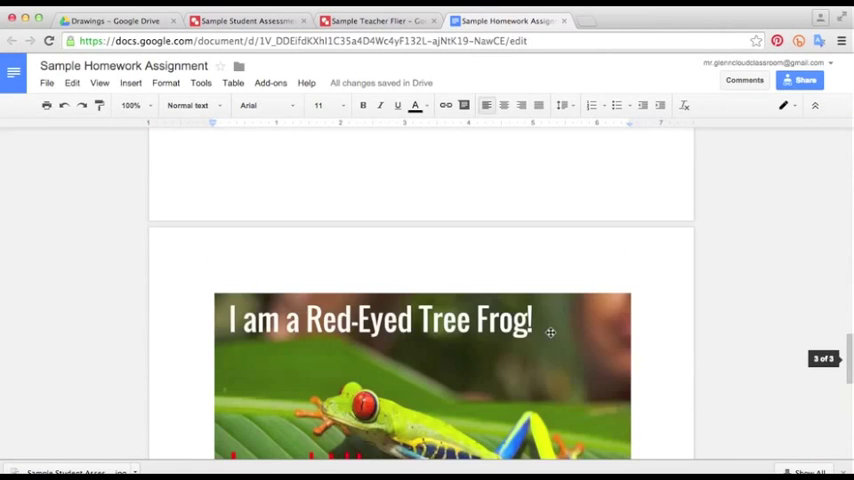
scroll(down, 3)
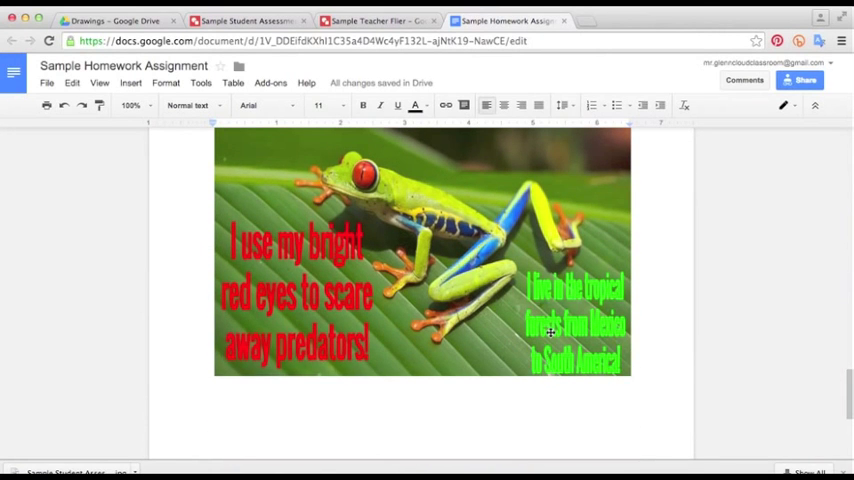
scroll(up, 3)
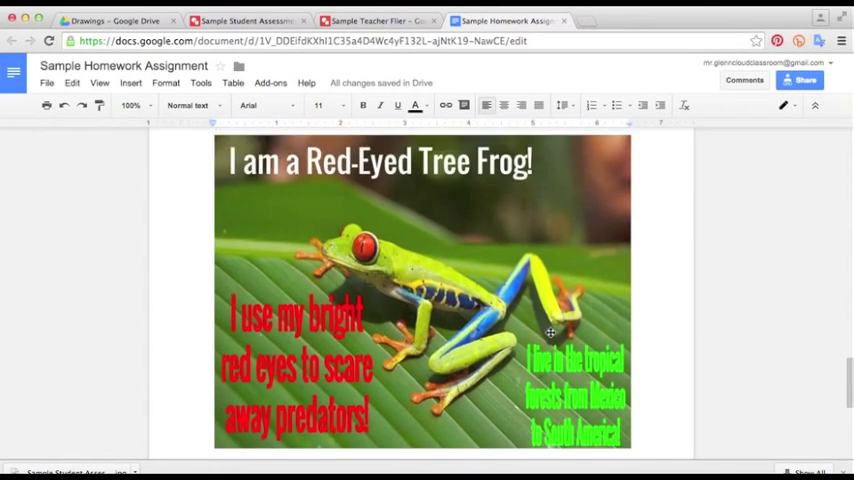